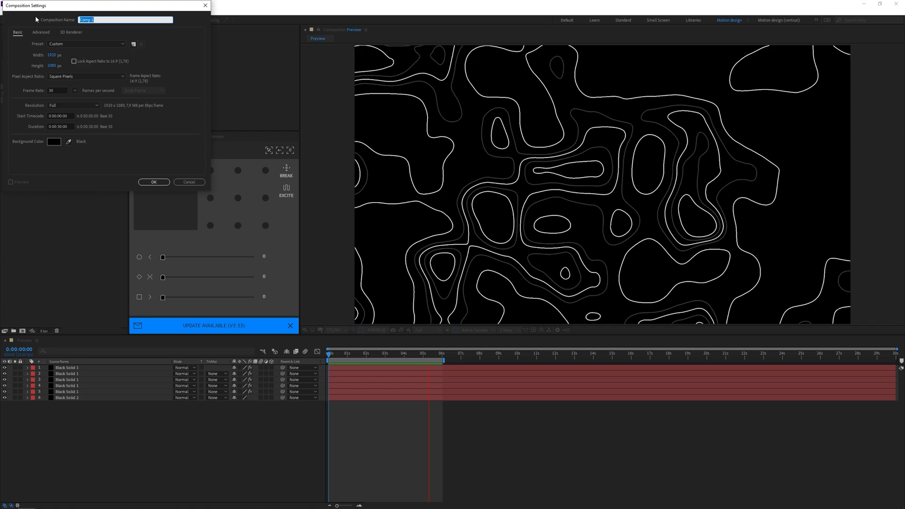
- Name the new 1920×1080 composition 'Tutorial' and confirm its settings
{"action": "type", "text": "Tutorial"}
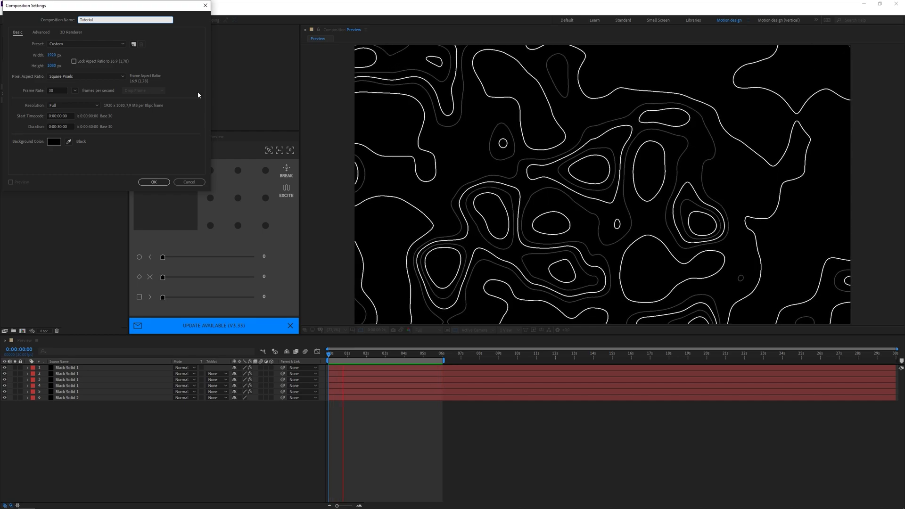
{"action": "left_click", "coordinate": [153, 182]}
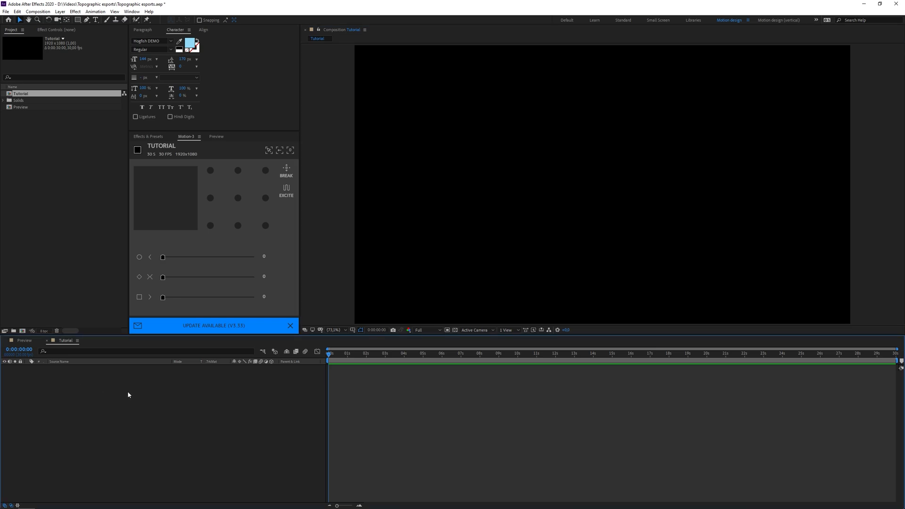
- Add a full-frame black solid layer and search the effects for 'fracta'
{"action": "right_click", "coordinate": [127, 394]}
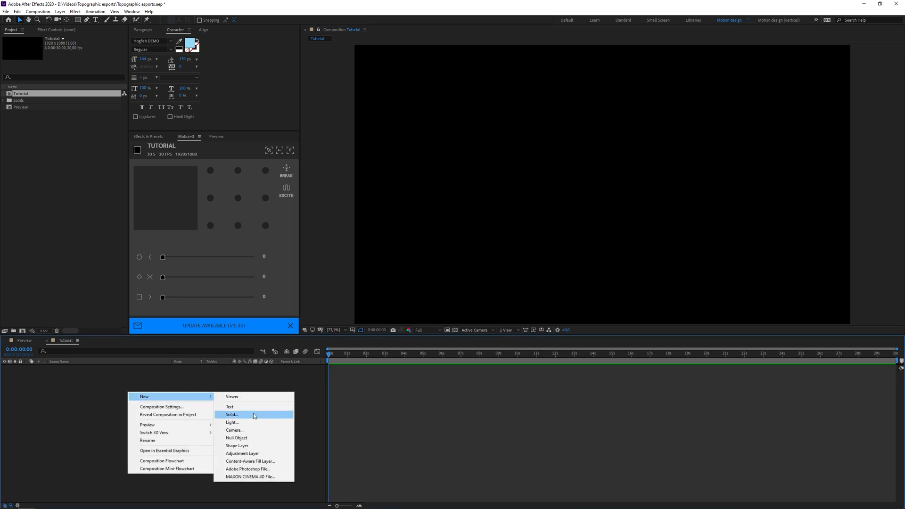
{"action": "left_click", "coordinate": [232, 415]}
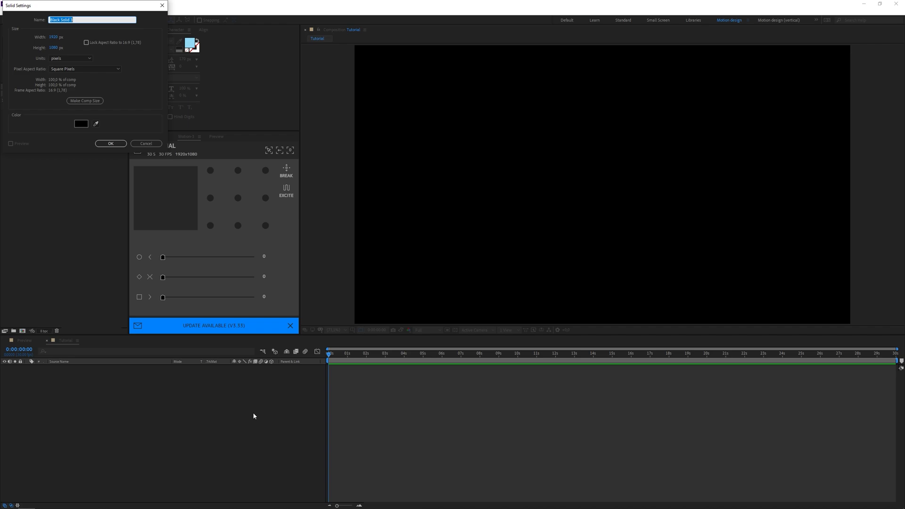
{"action": "left_click", "coordinate": [111, 143]}
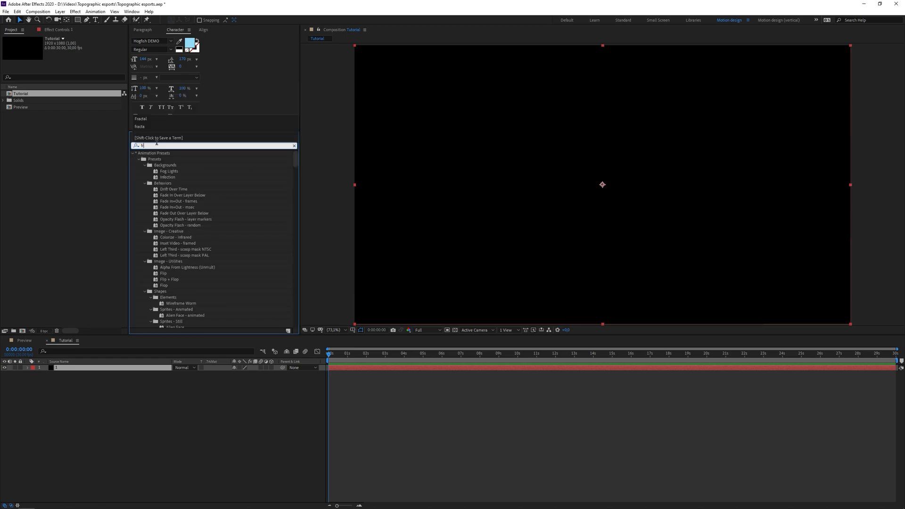
{"action": "type", "text": "fracta"}
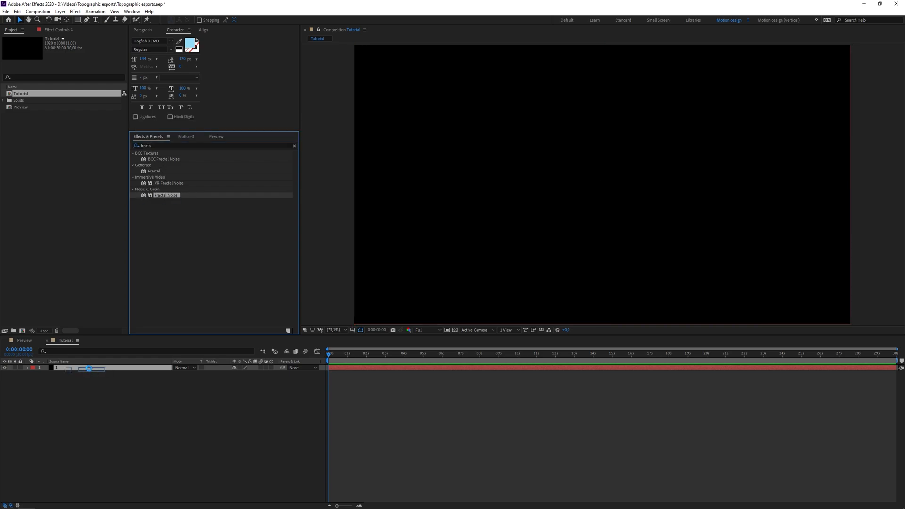
- Apply Fractal Noise to the solid and raise its Transform Scale for bigger cloudy patches
{"action": "double_click", "coordinate": [165, 195]}
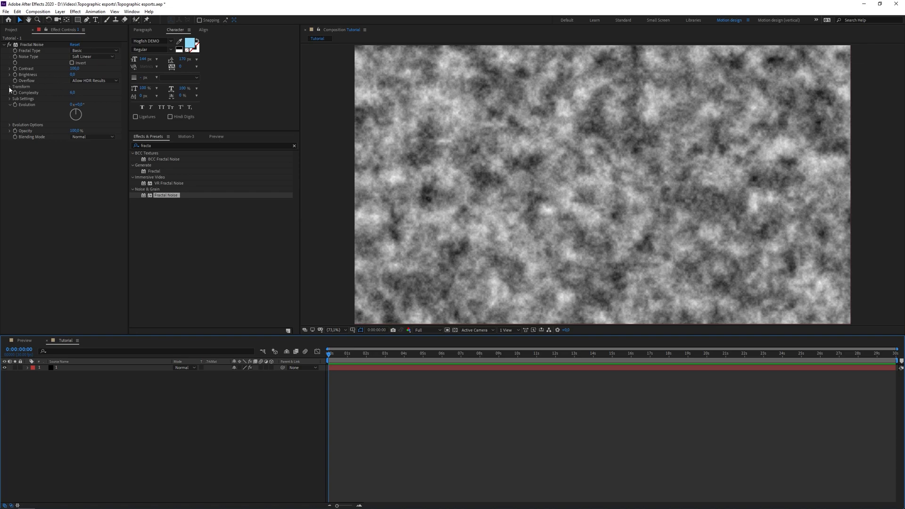
{"action": "left_click", "coordinate": [9, 87]}
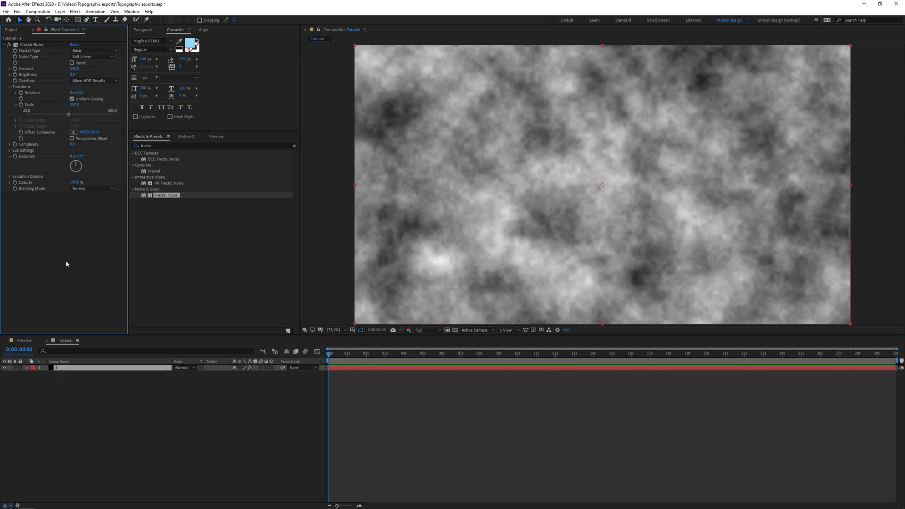
{"action": "left_click", "coordinate": [77, 155]}
{"action": "type", "text": "thres"}
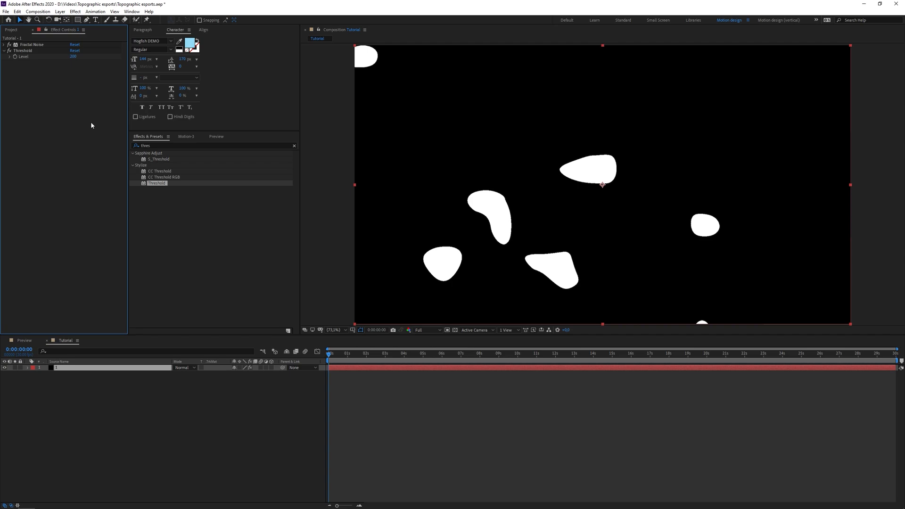
{"action": "mouse_move", "coordinate": [73, 63]}
{"action": "type", "text": "extr"}
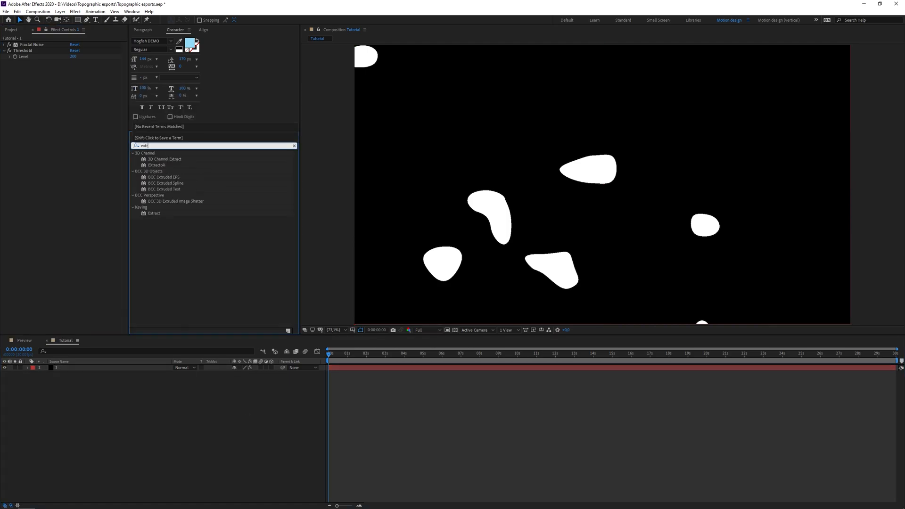
- Apply Extract to key out the black, hide the transparency grid and clear the effect search
{"action": "double_click", "coordinate": [154, 213]}
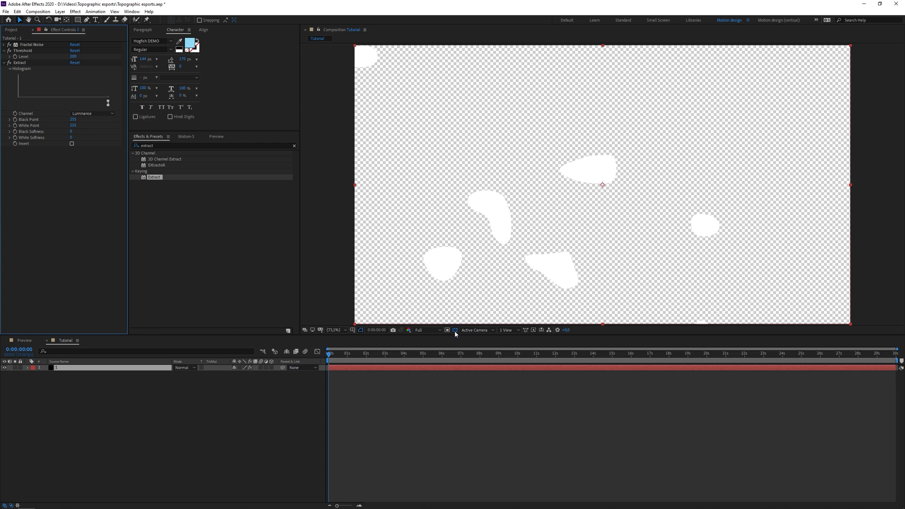
{"action": "left_click", "coordinate": [454, 330]}
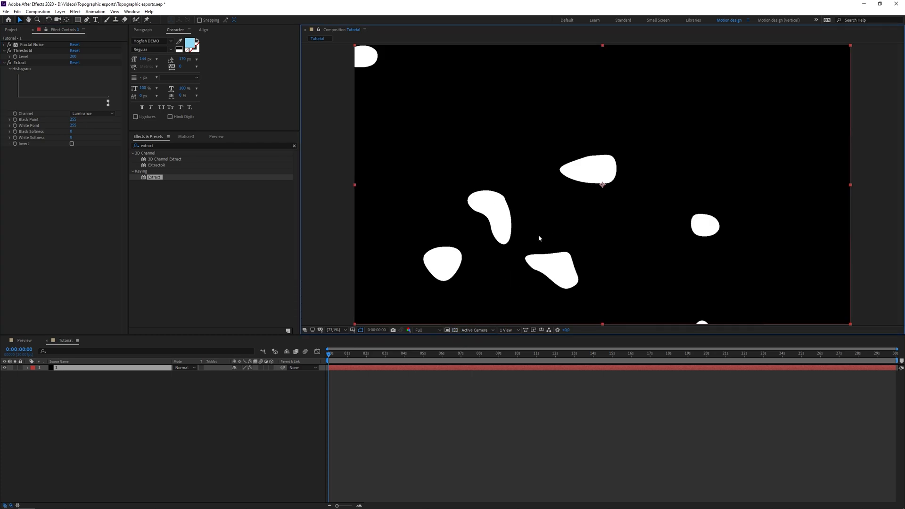
{"action": "left_click", "coordinate": [294, 145]}
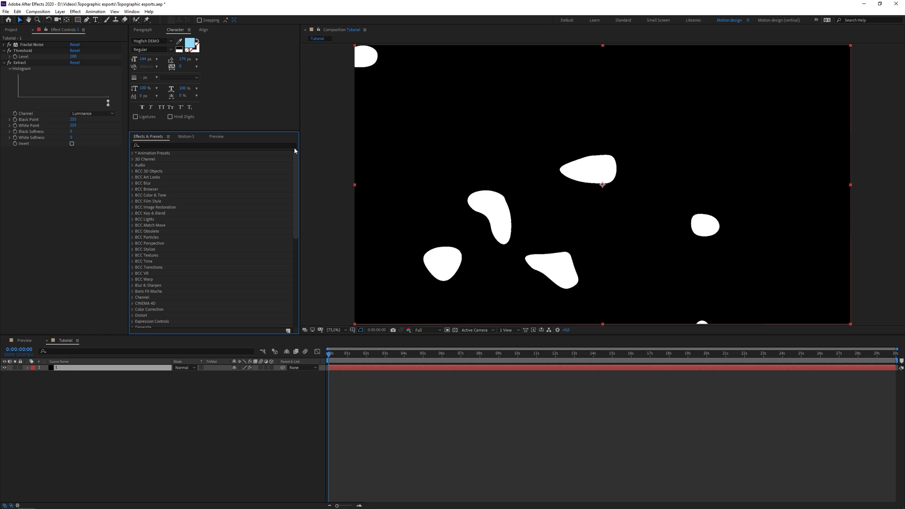
- Apply Simple Choker and lower Choke Matte to about -5 for thin dark blob outlines
{"action": "type", "text": "simple"}
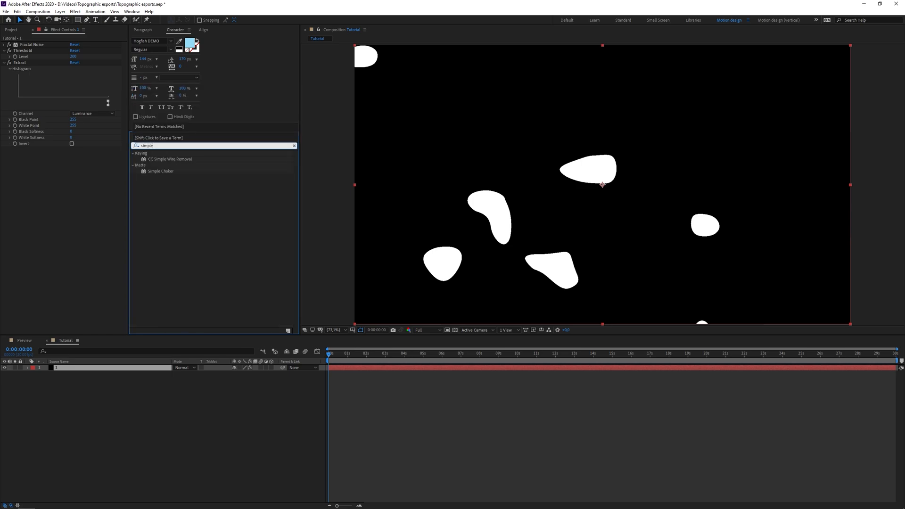
{"action": "double_click", "coordinate": [161, 170]}
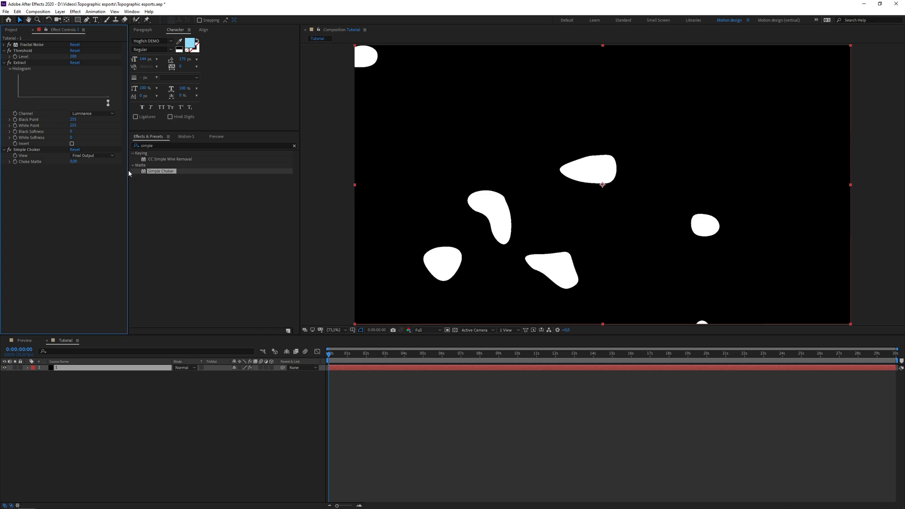
{"action": "mouse_move", "coordinate": [71, 167]}
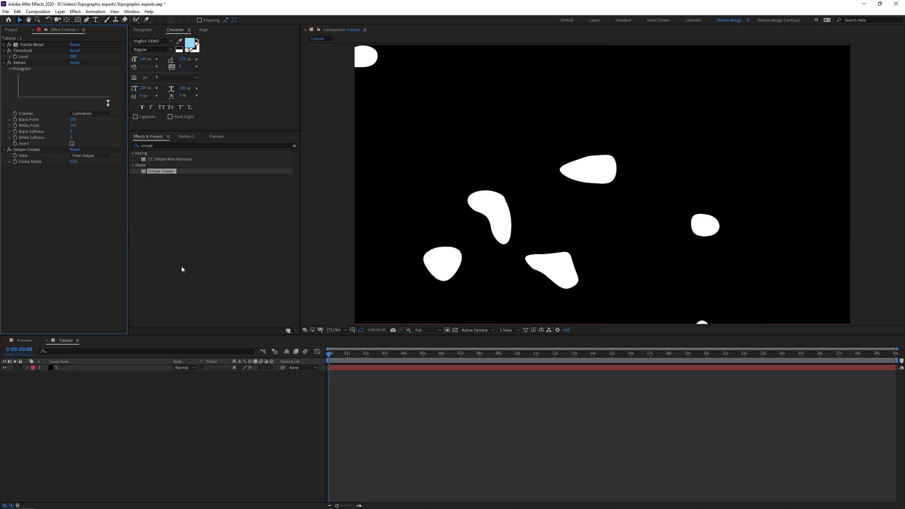
{"action": "mouse_move", "coordinate": [455, 330]}
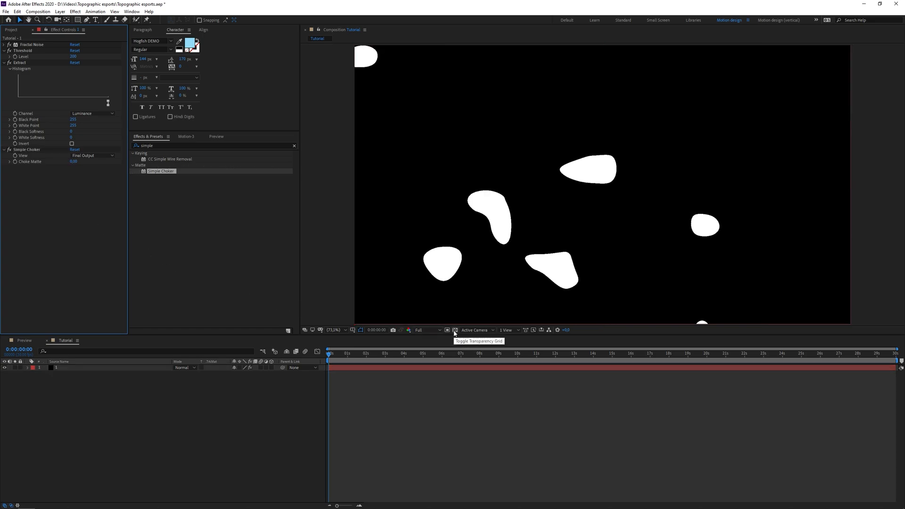
{"action": "left_click", "coordinate": [446, 330]}
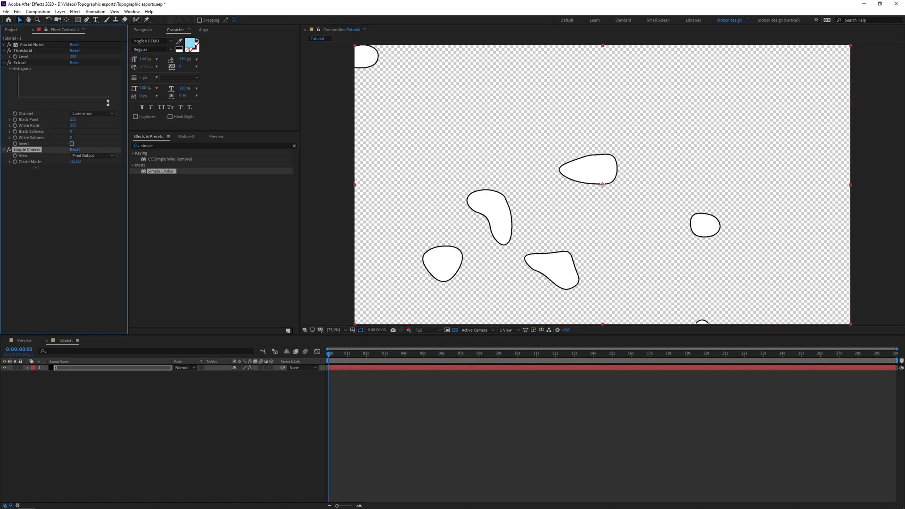
{"action": "left_click_drag", "start_coordinate": [75, 161], "coordinate": [78, 163]}
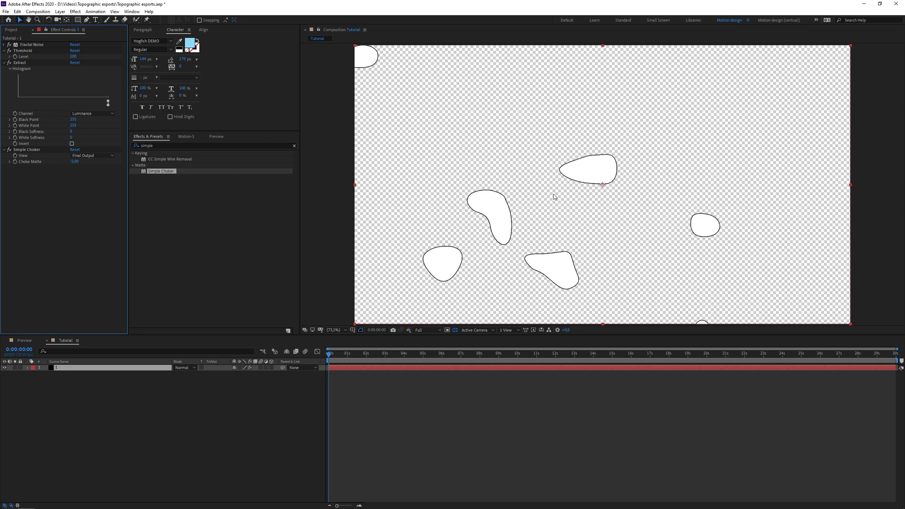
{"action": "mouse_move", "coordinate": [72, 185]}
{"action": "type", "text": "extract"}
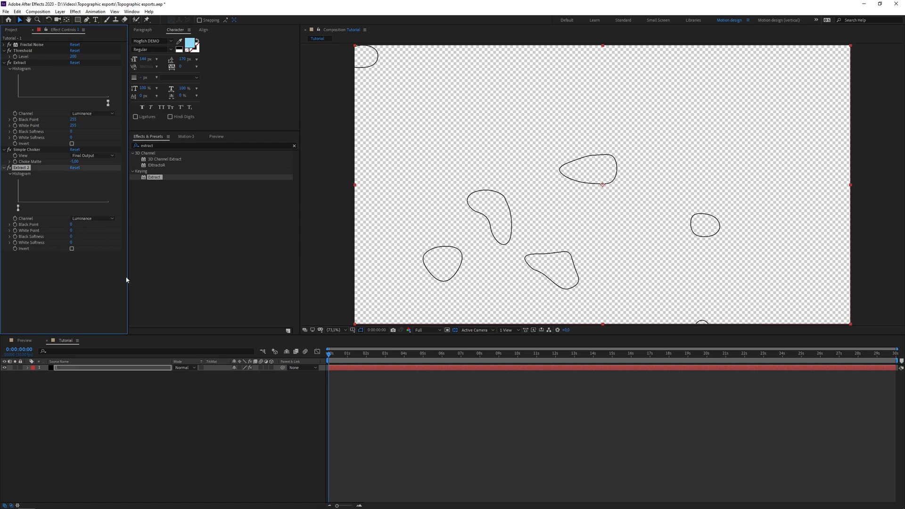
{"action": "mouse_move", "coordinate": [602, 148]}
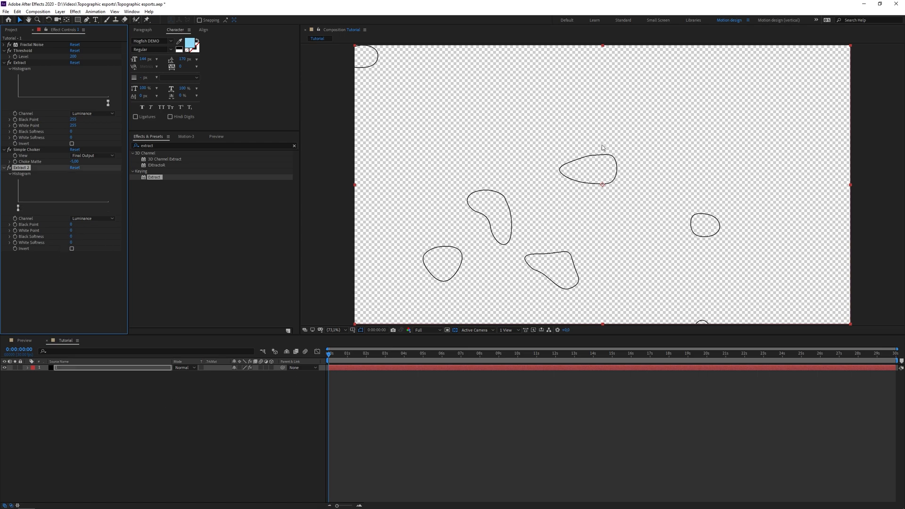
- Add a second Extract with Black and White Points at 0, leaving hollow dark outlines
{"action": "left_click", "coordinate": [19, 62]}
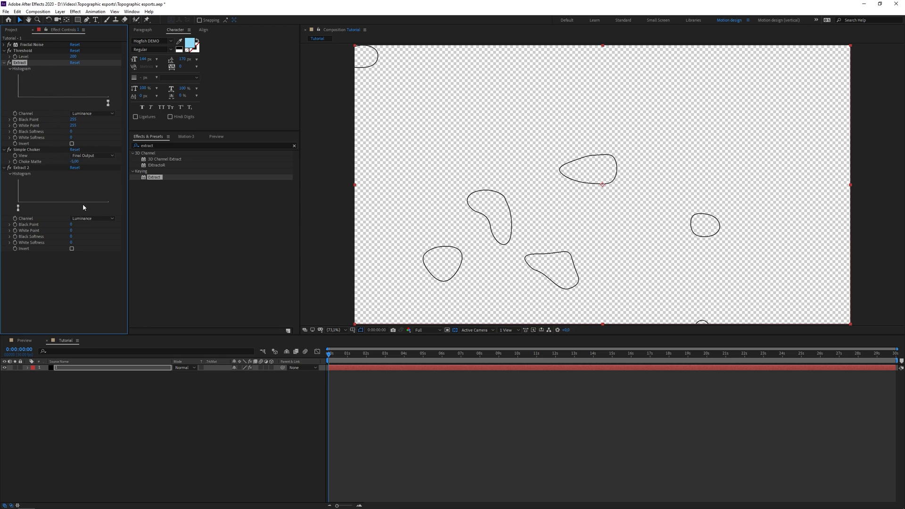
{"action": "mouse_move", "coordinate": [536, 245]}
{"action": "type", "text": "fill"}
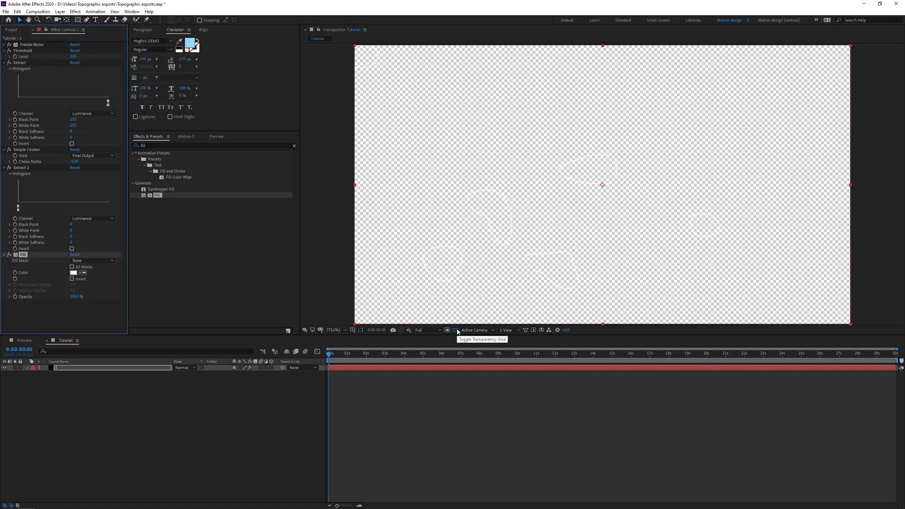
{"action": "left_click", "coordinate": [455, 329]}
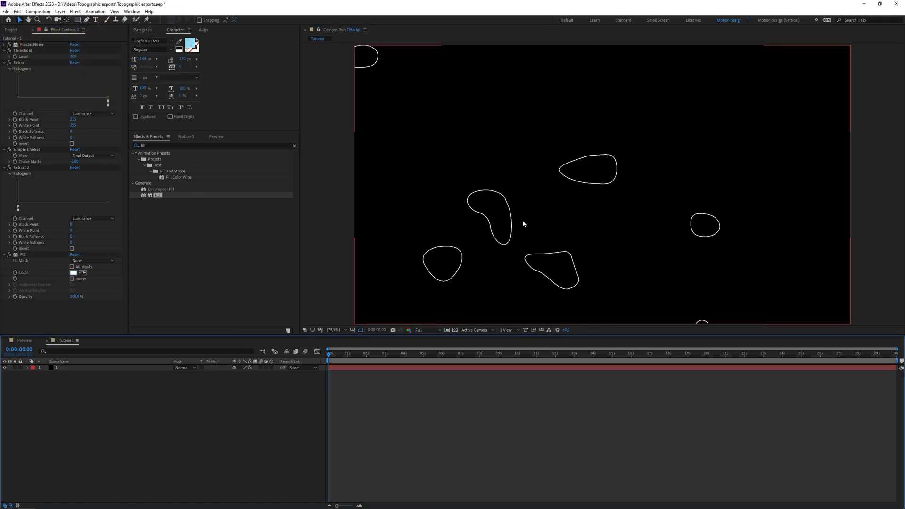
{"action": "mouse_move", "coordinate": [122, 284]}
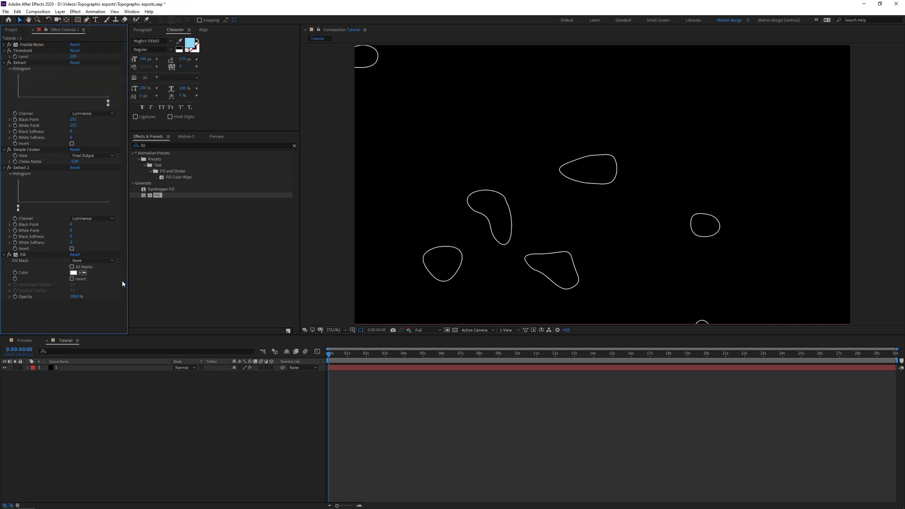
{"action": "left_click", "coordinate": [74, 272]}
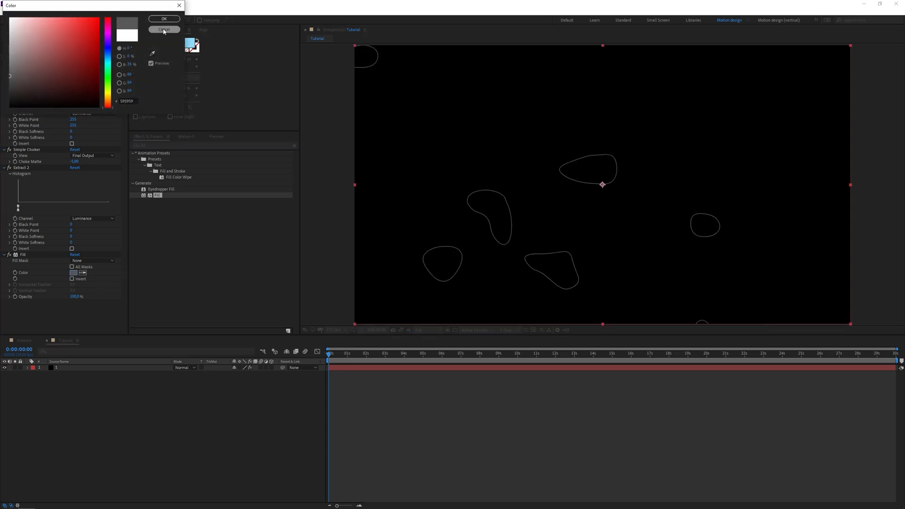
{"action": "left_click", "coordinate": [164, 29]}
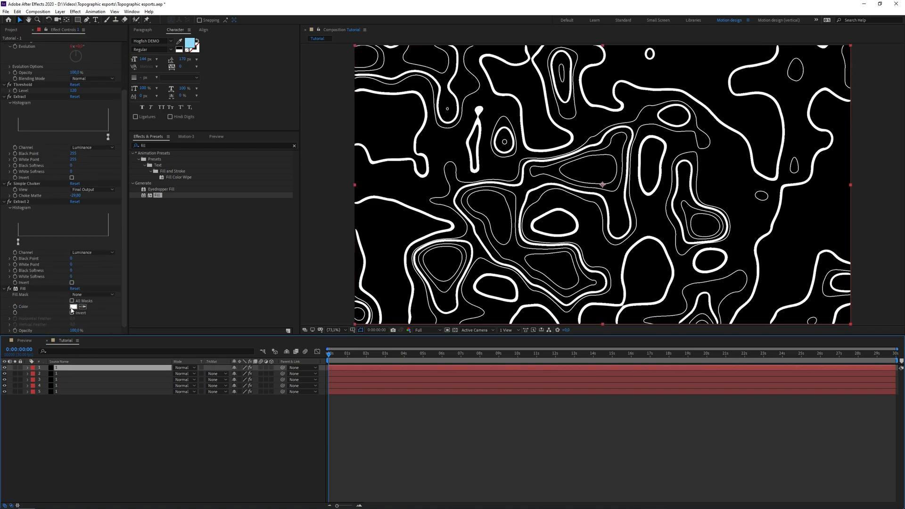
- Set three contour layers' Fill colours to dark, medium and light gray
{"action": "left_click", "coordinate": [78, 306]}
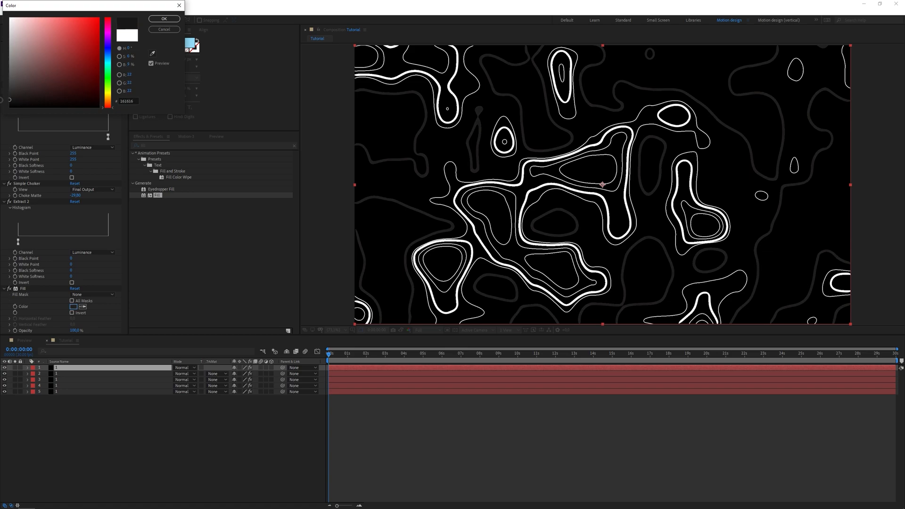
{"action": "left_click", "coordinate": [163, 18]}
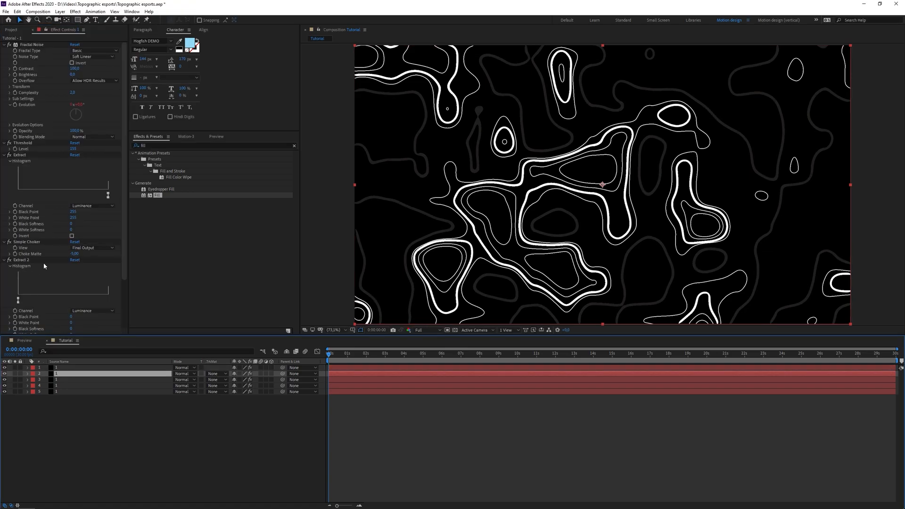
{"action": "left_click", "coordinate": [75, 306]}
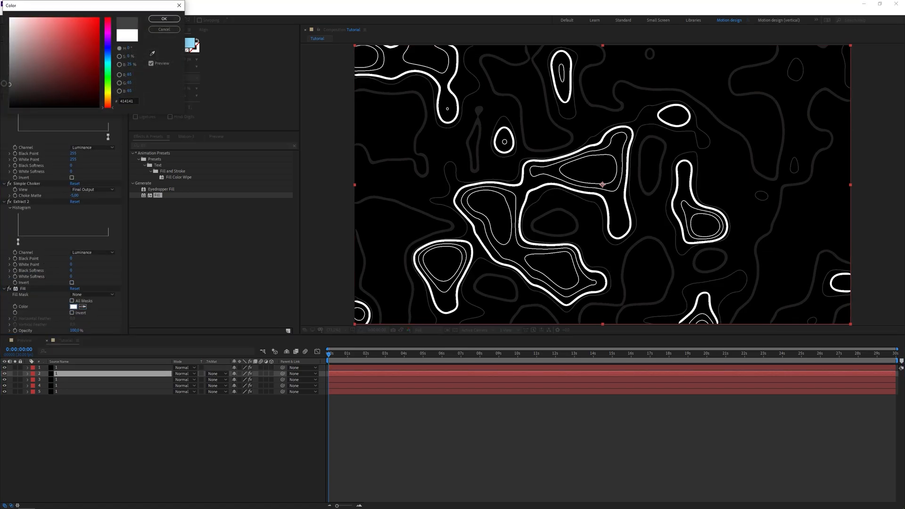
{"action": "left_click", "coordinate": [164, 19]}
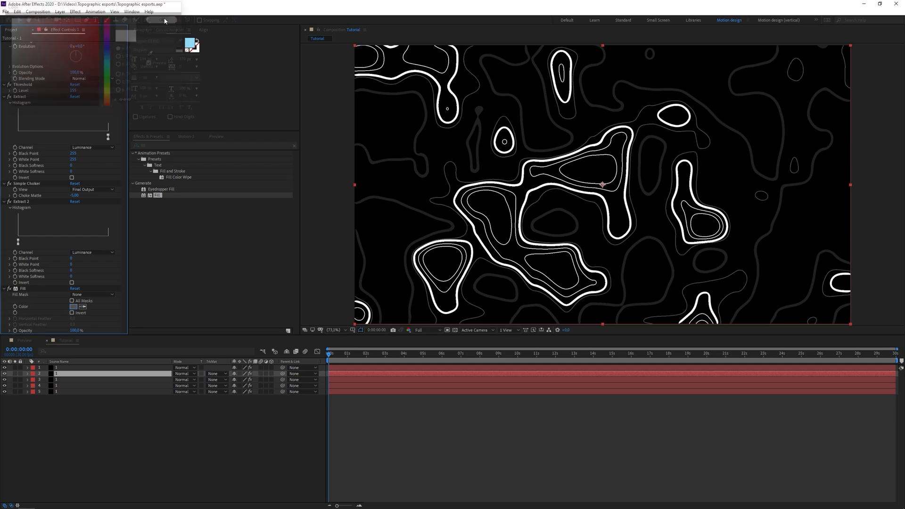
{"action": "left_click", "coordinate": [75, 306]}
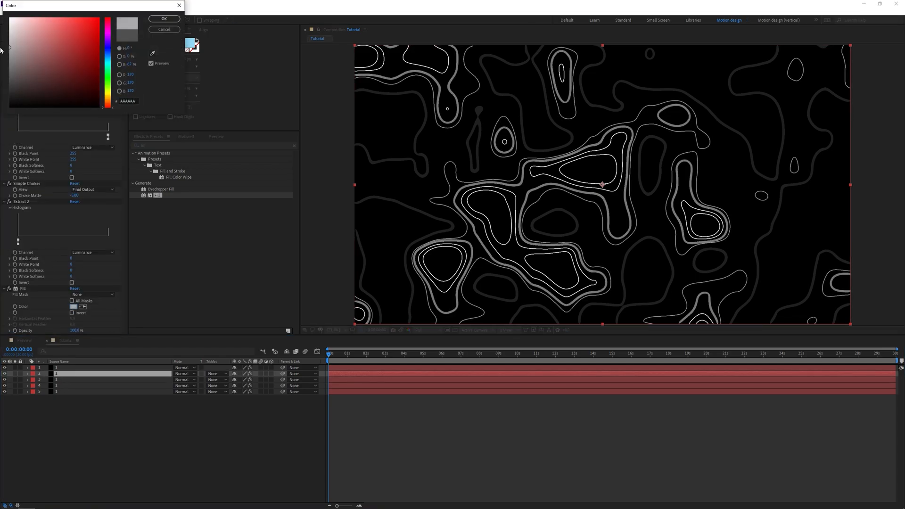
{"action": "left_click", "coordinate": [164, 19]}
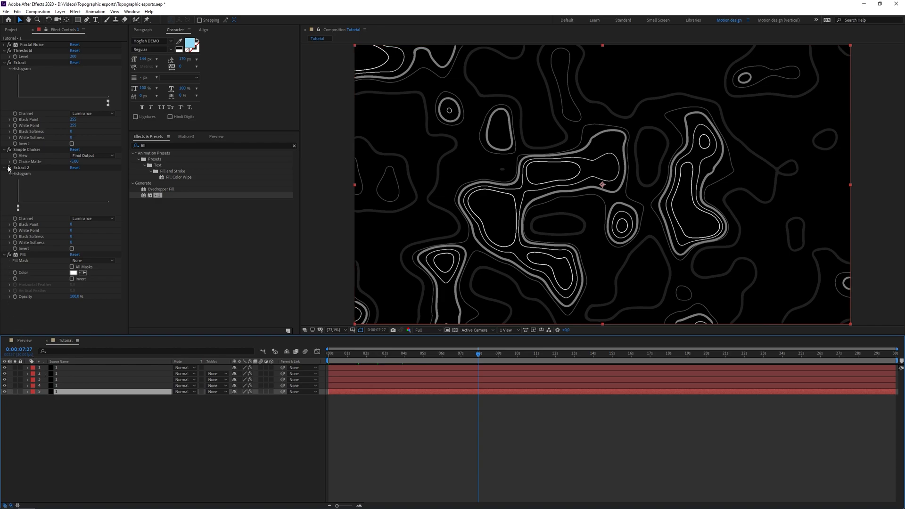
- Adjust the top layer's second Extract so its shapes render filled instead of outlined
{"action": "left_click", "coordinate": [72, 279]}
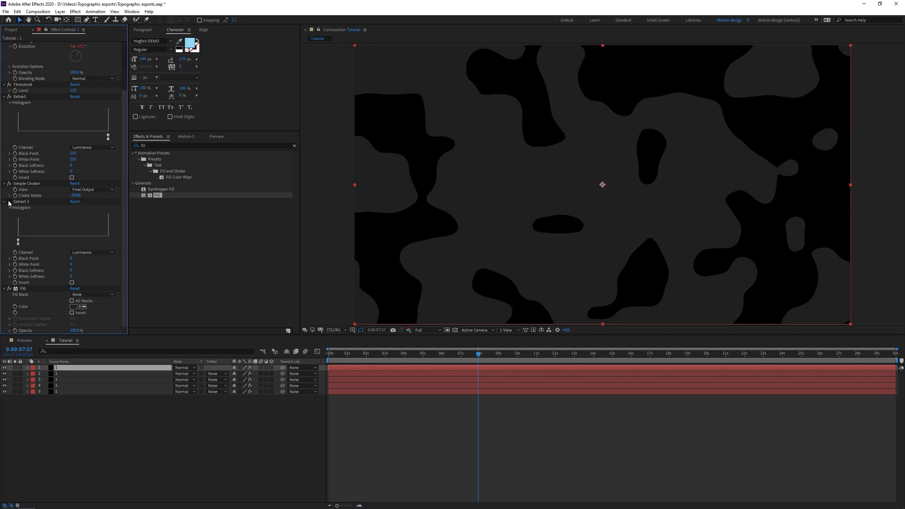
{"action": "mouse_move", "coordinate": [616, 250]}
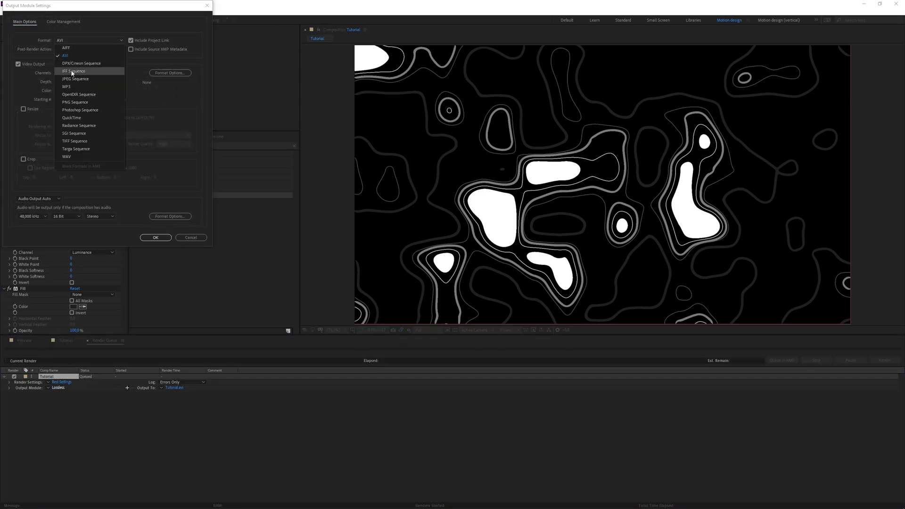
- Confirm PNG Sequence output and best-quality Render Settings, then return to the Tutorial timeline
{"action": "left_click", "coordinate": [75, 102]}
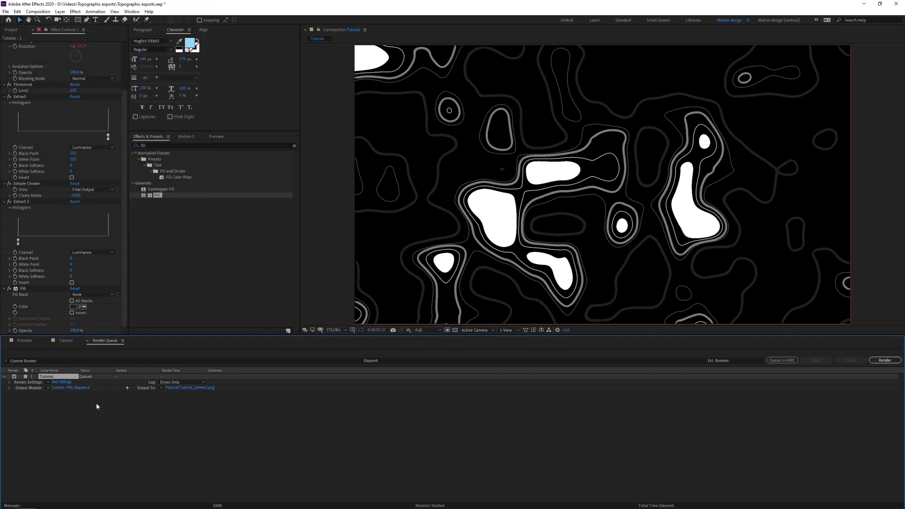
{"action": "left_click", "coordinate": [62, 381]}
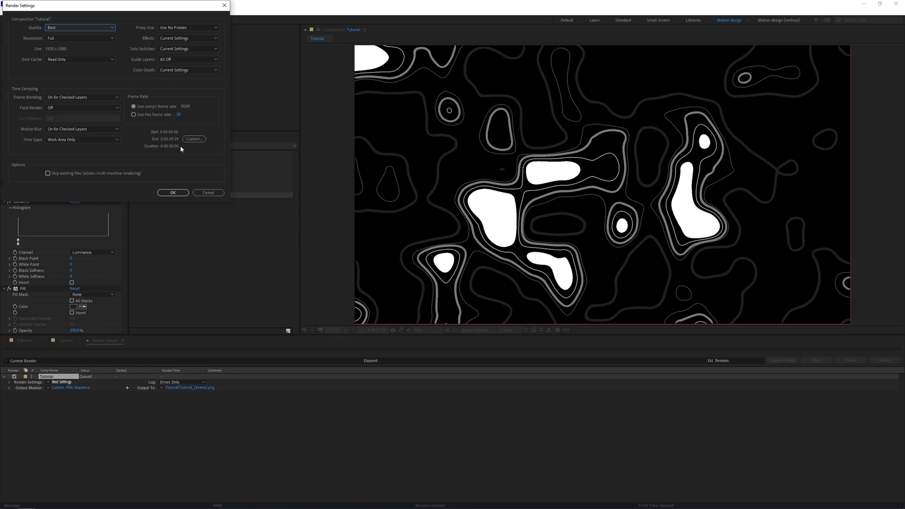
{"action": "mouse_move", "coordinate": [171, 148]}
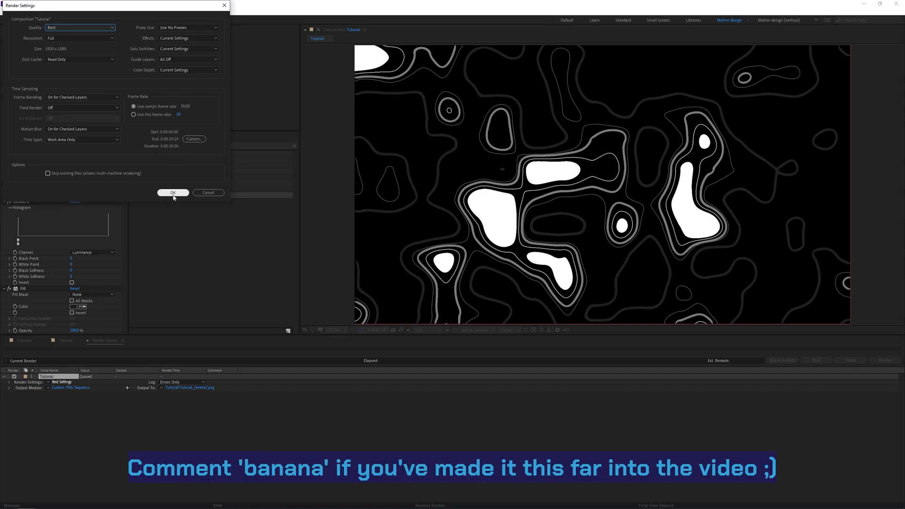
{"action": "left_click", "coordinate": [172, 192]}
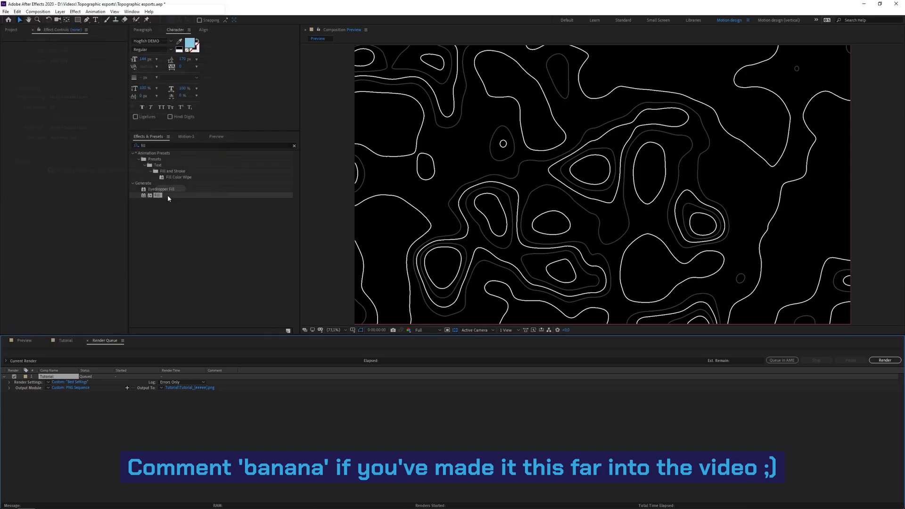
{"action": "left_click", "coordinate": [65, 340]}
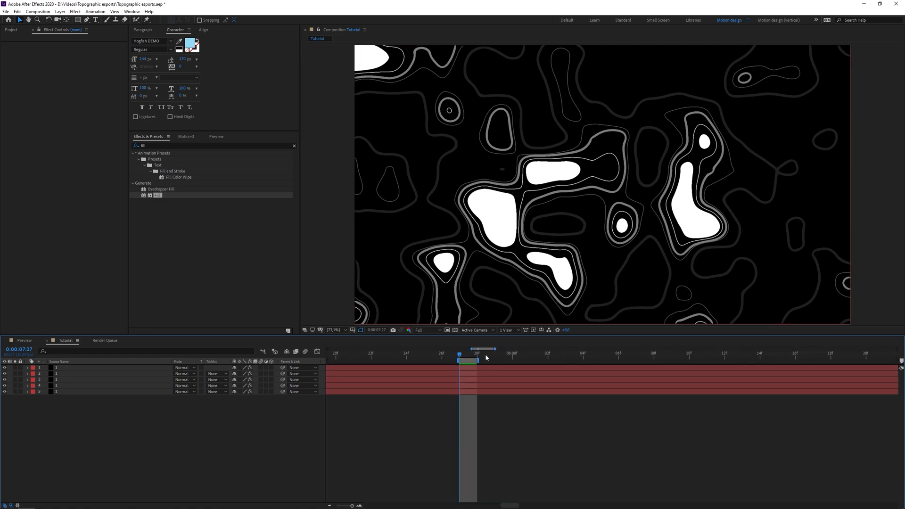
- Queue a second Tutorial render and set its Output Module to PNG Sequence, reaching the Channels choices
{"action": "left_click", "coordinate": [38, 11]}
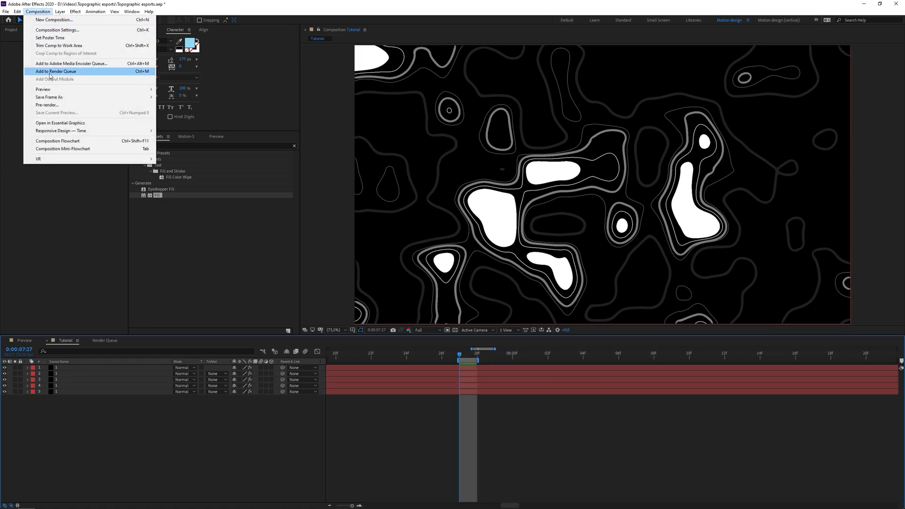
{"action": "left_click", "coordinate": [56, 71]}
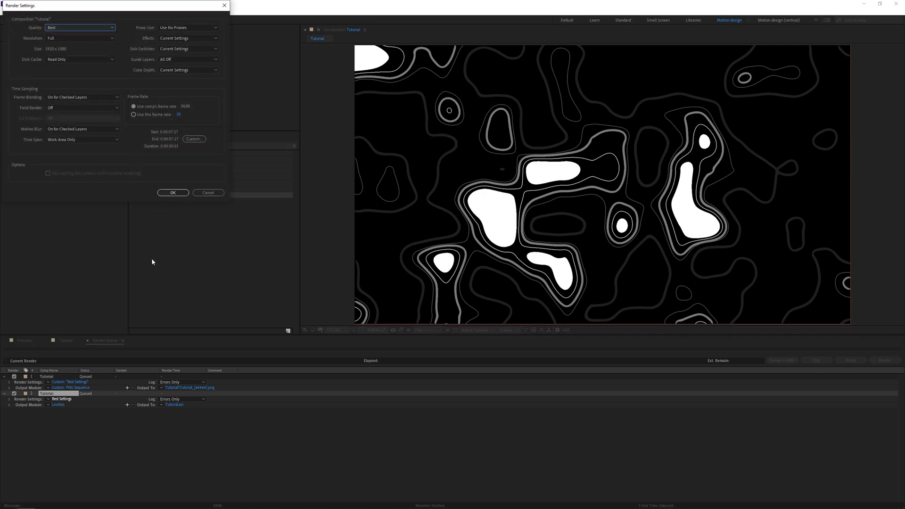
{"action": "mouse_move", "coordinate": [178, 150]}
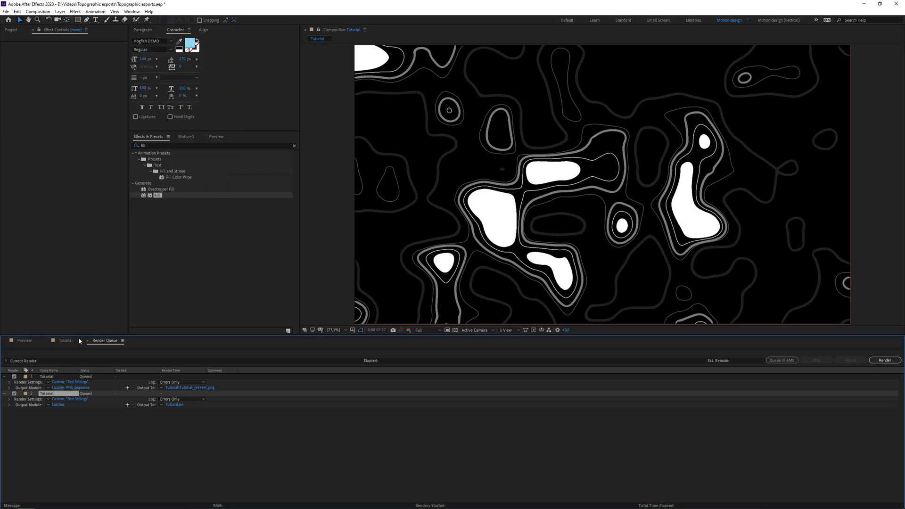
{"action": "left_click", "coordinate": [58, 405]}
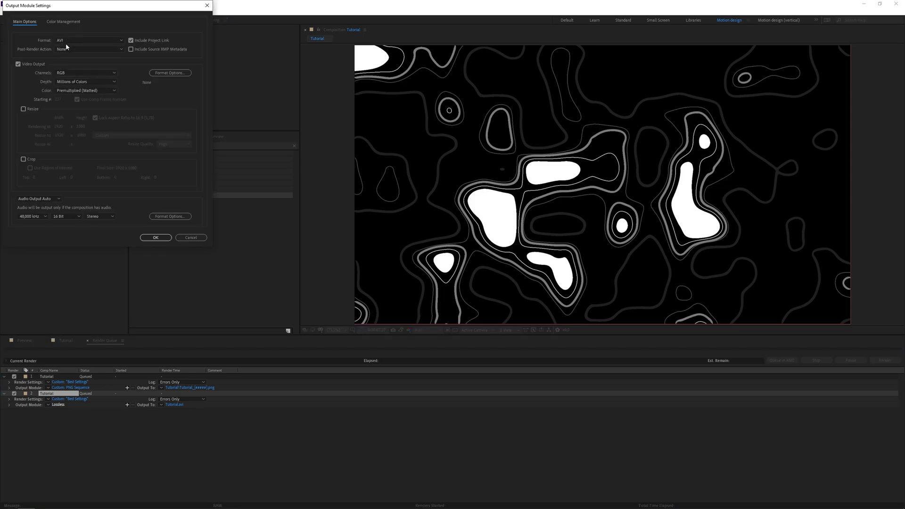
{"action": "left_click", "coordinate": [90, 40]}
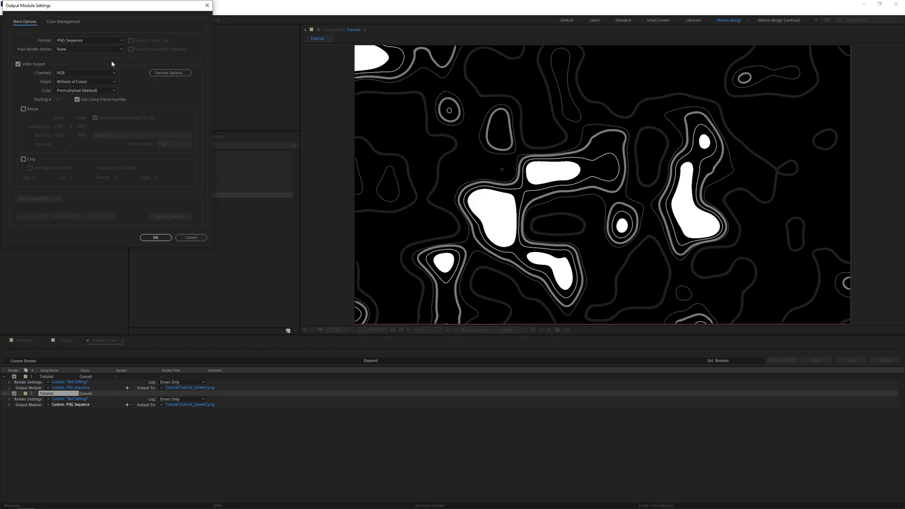
{"action": "left_click", "coordinate": [86, 72]}
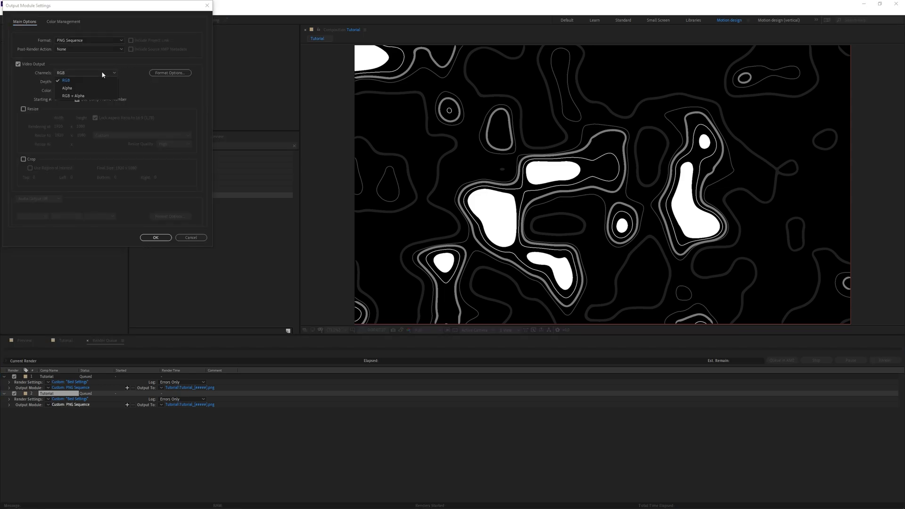